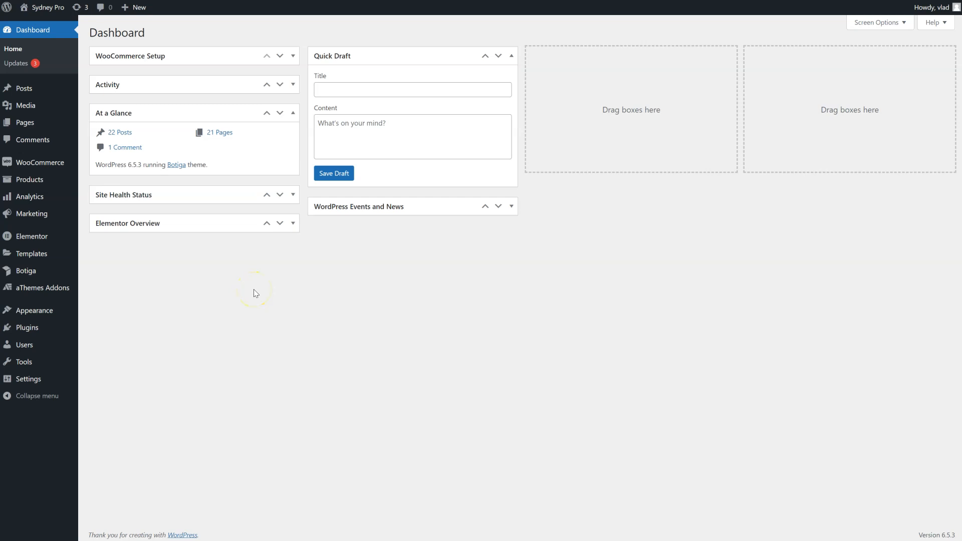
pyautogui.moveTo(109, 287)
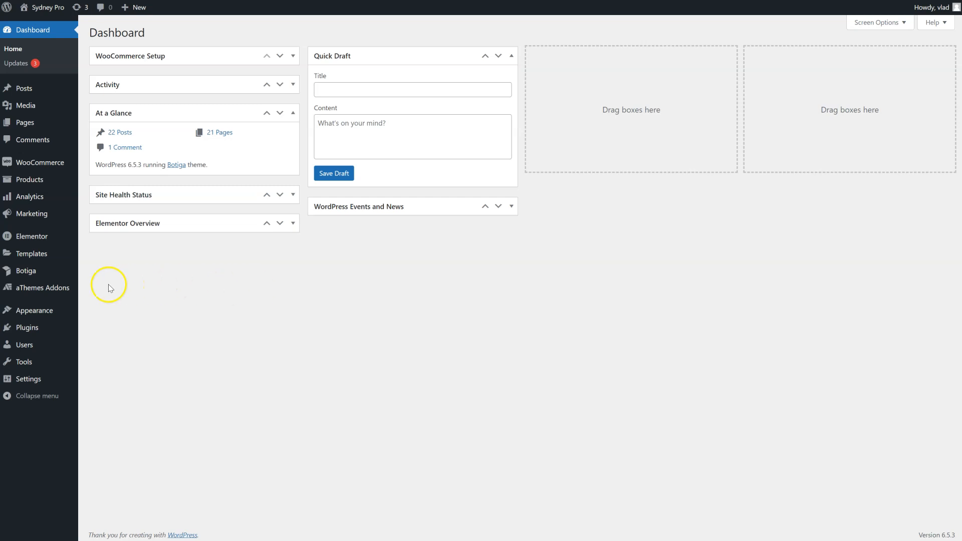
# Find 'ima' in aThemes Addons modules and activate the Image Scroll widget.
pyautogui.click(41, 288)
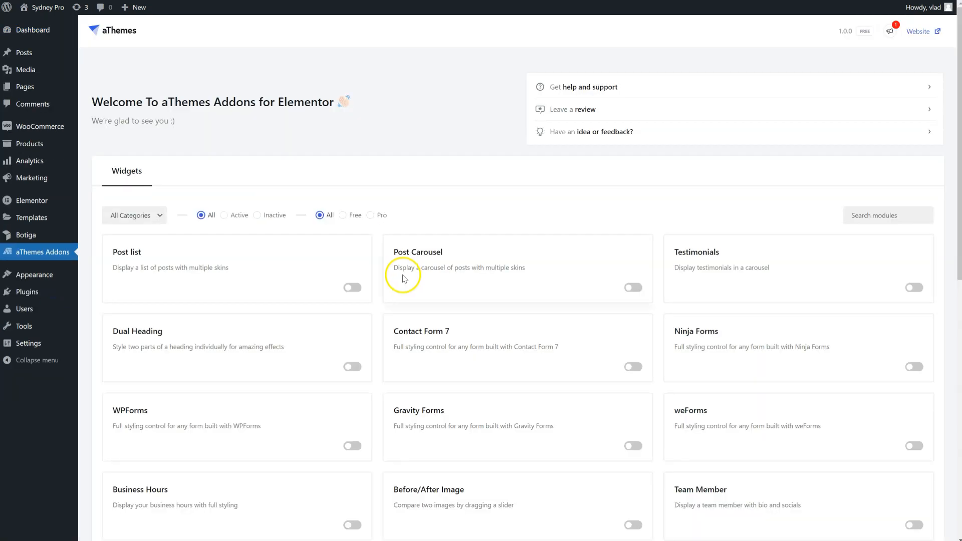
pyautogui.write('image')
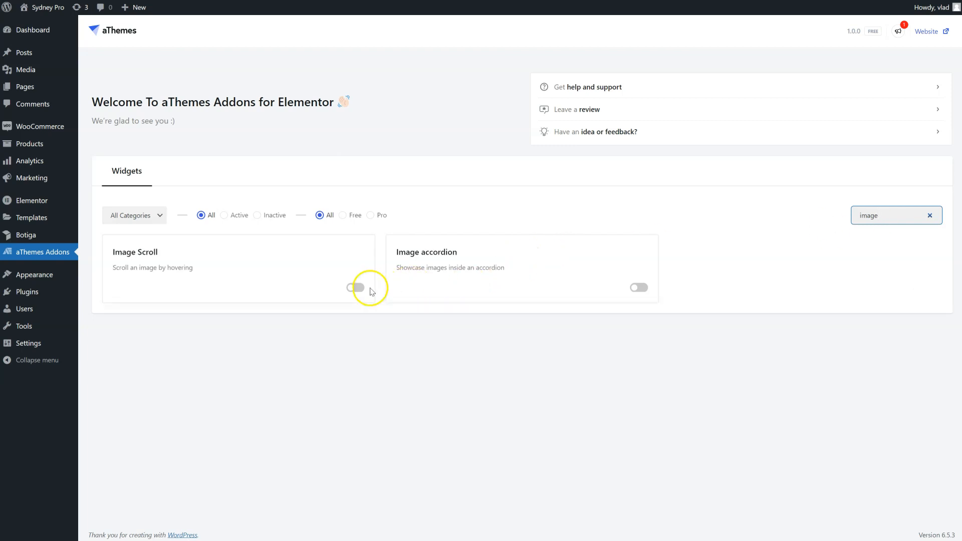
pyautogui.click(355, 287)
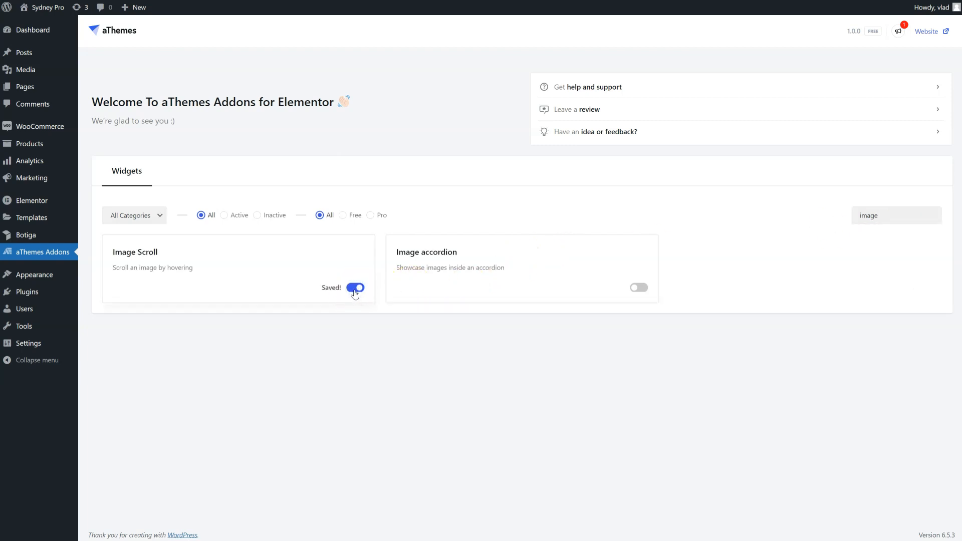
pyautogui.moveTo(401, 176)
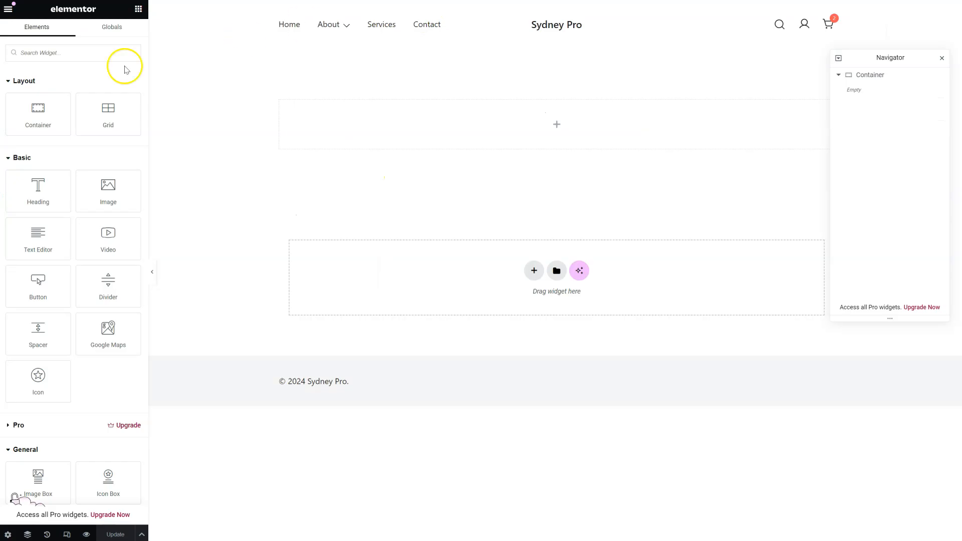
# Search 'ima' in the Elements panel to add the Image Scroll widget to the container.
pyautogui.write('ima')
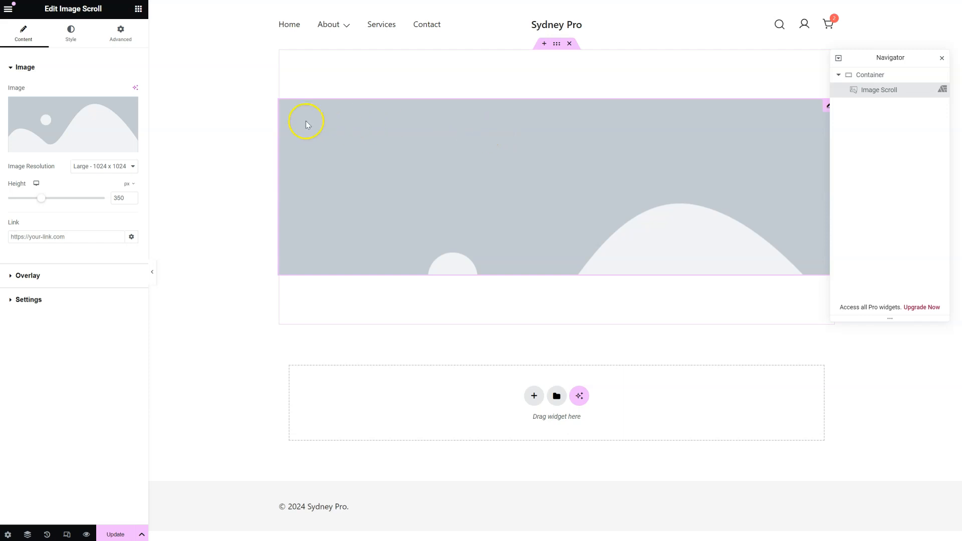
pyautogui.moveTo(61, 119)
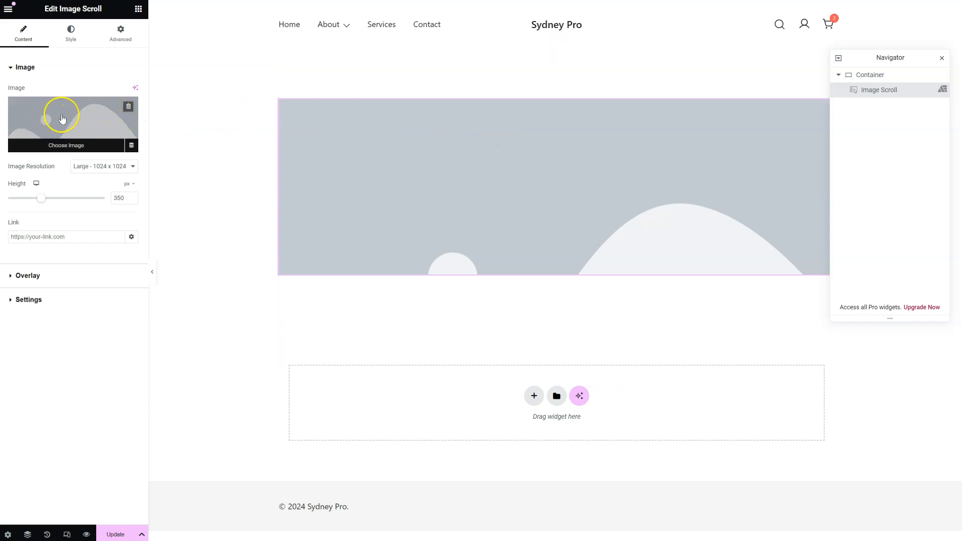
# Replace the placeholder with the bicycle photo from the Media Library.
pyautogui.click(66, 146)
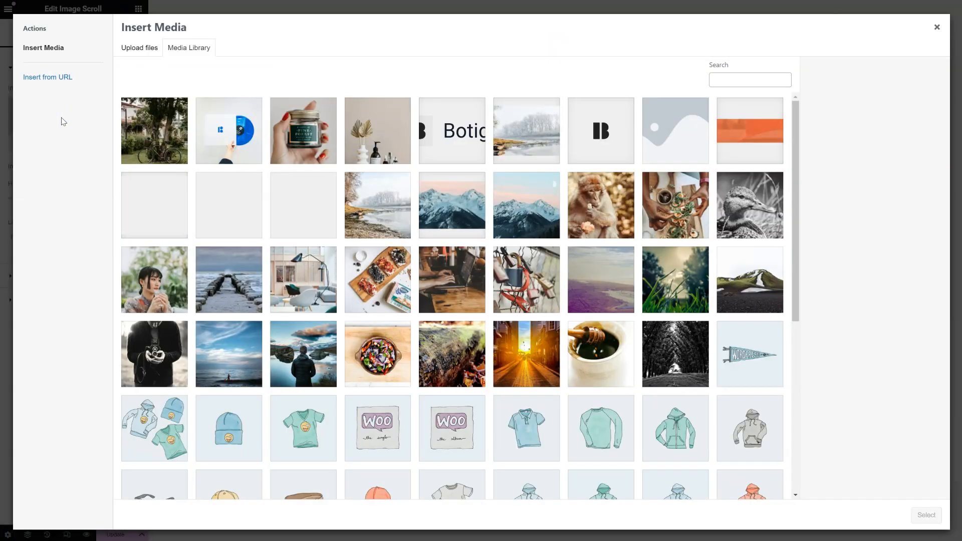
pyautogui.click(154, 130)
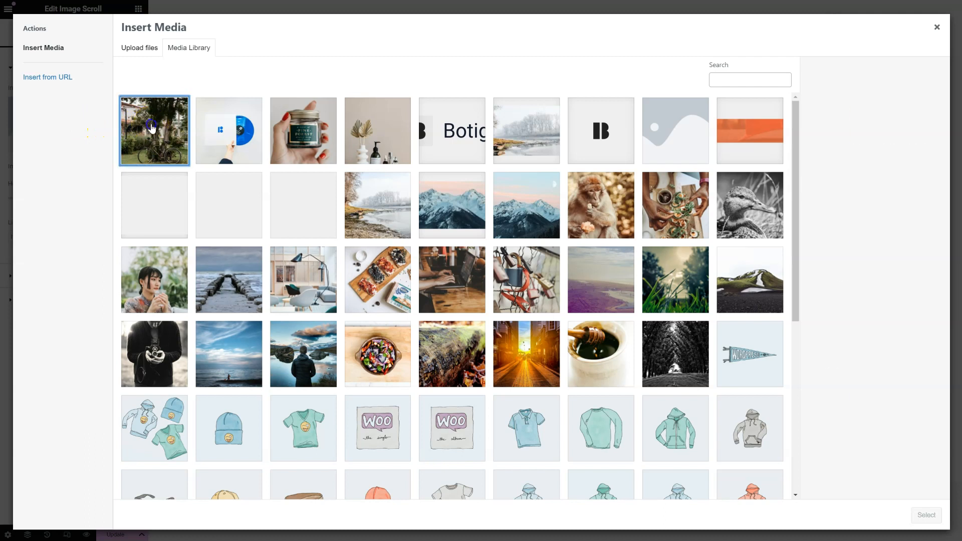
pyautogui.click(154, 131)
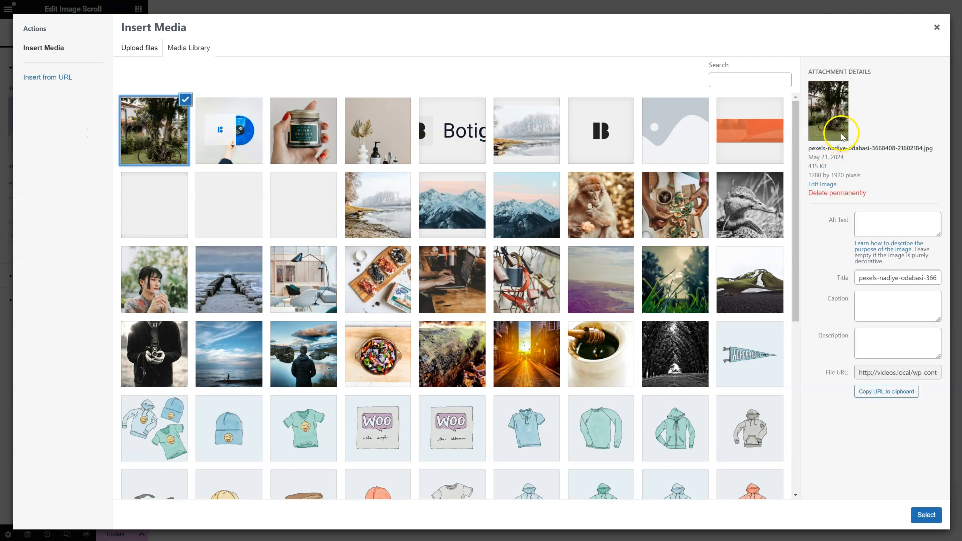
pyautogui.moveTo(836, 94)
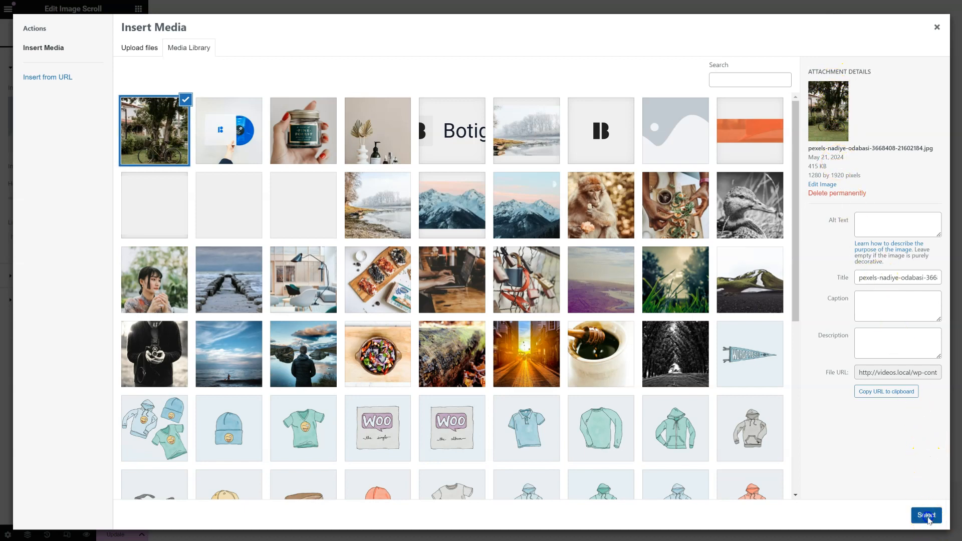
pyautogui.click(926, 516)
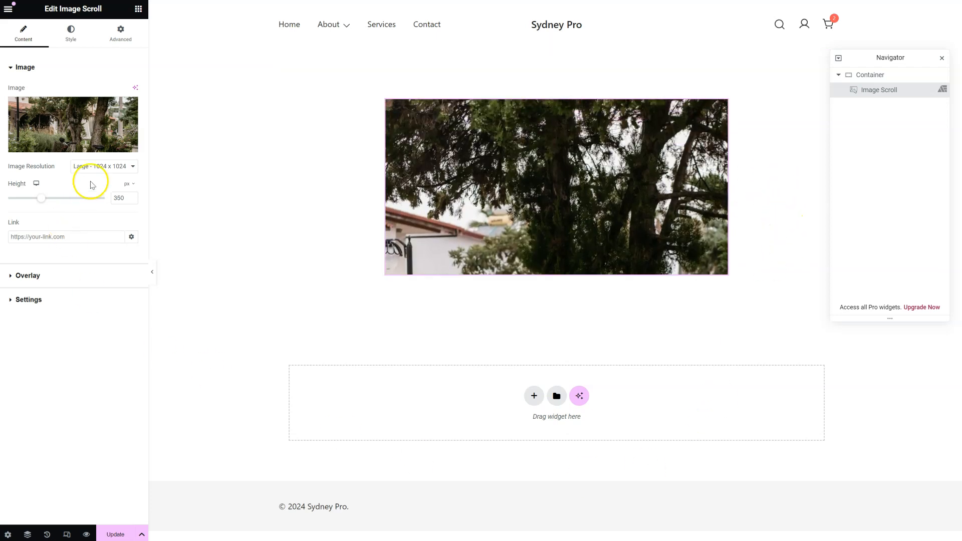
# Try Full resolution, keep Large, and raise the image height to about 657 px.
pyautogui.click(103, 167)
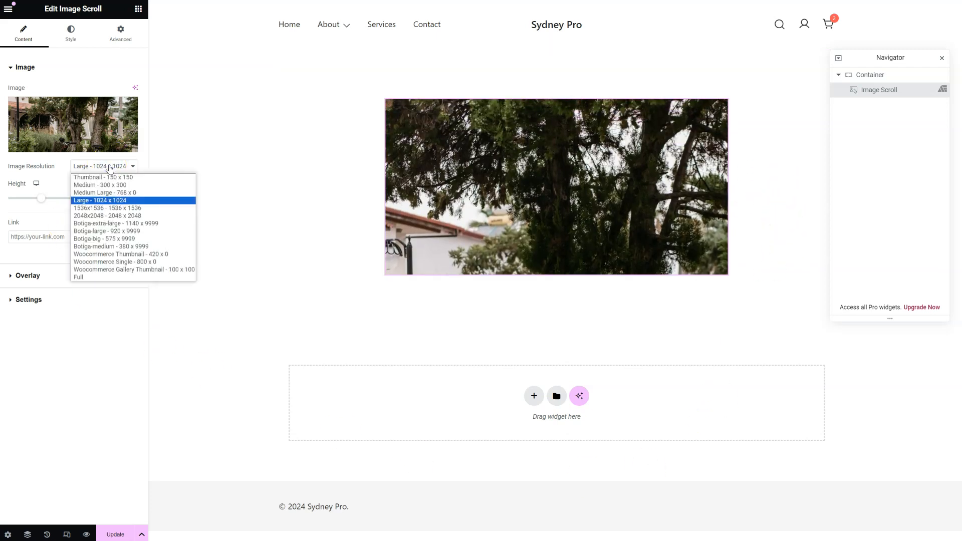
pyautogui.click(78, 277)
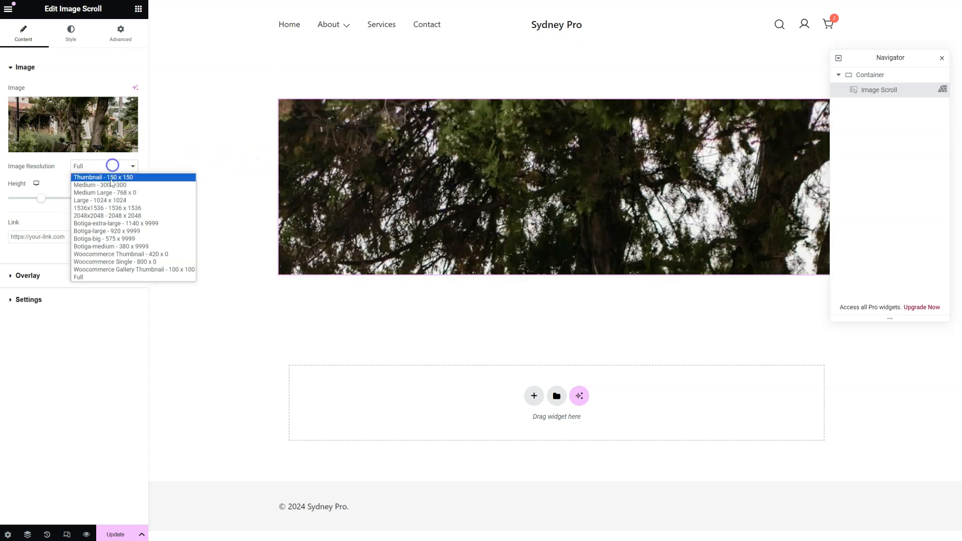
pyautogui.click(100, 199)
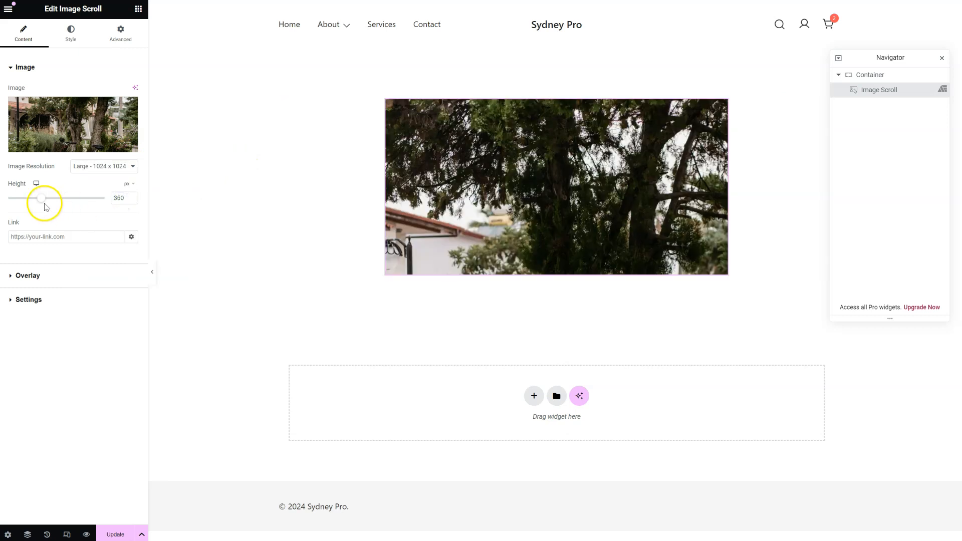
pyautogui.moveTo(40, 197); pyautogui.dragTo(73, 197)
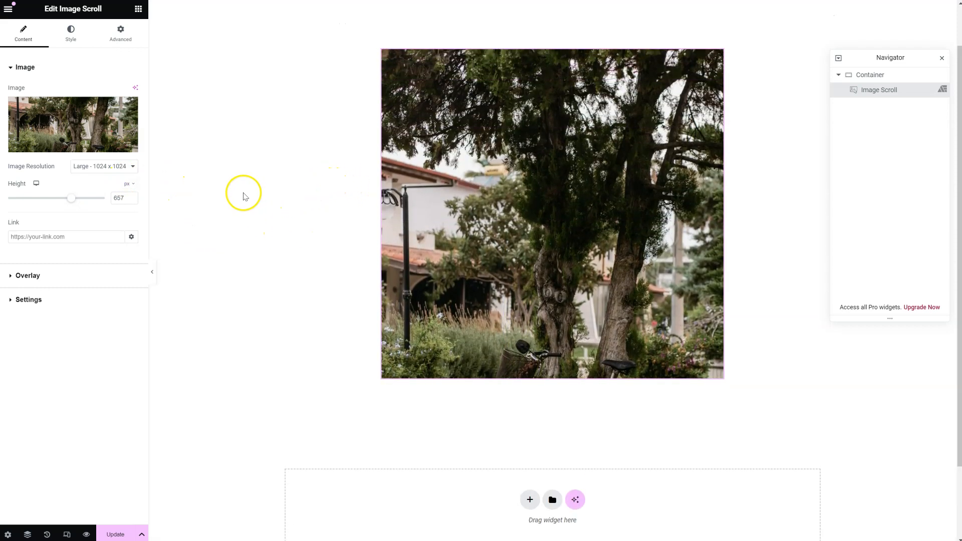
pyautogui.moveTo(66, 275)
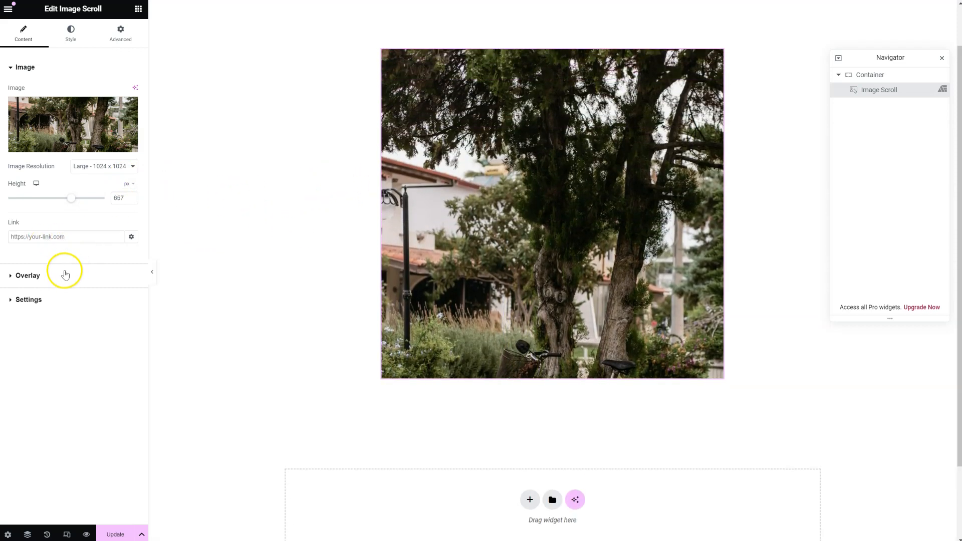
# Turn on Show Overlay and set the overlay element to Text, then Icon.
pyautogui.click(27, 275)
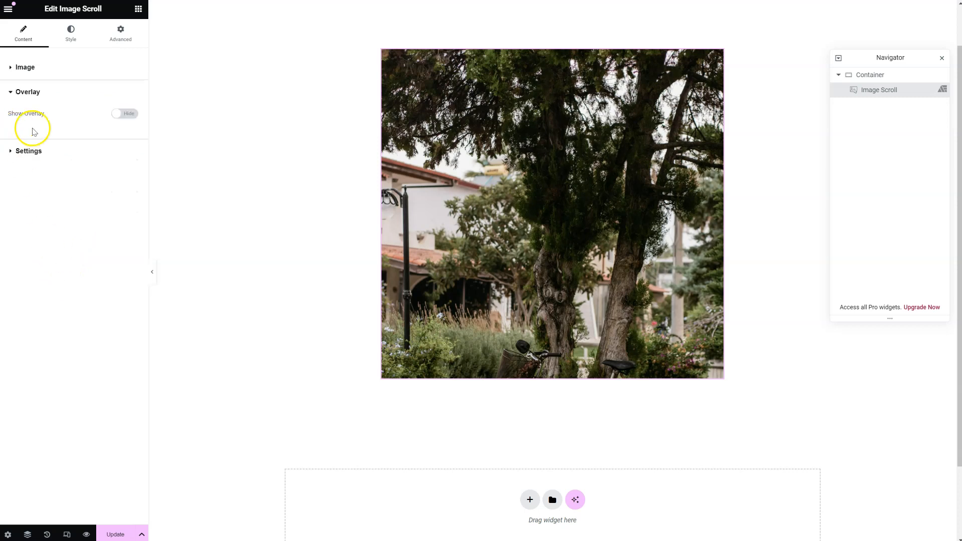
pyautogui.click(124, 114)
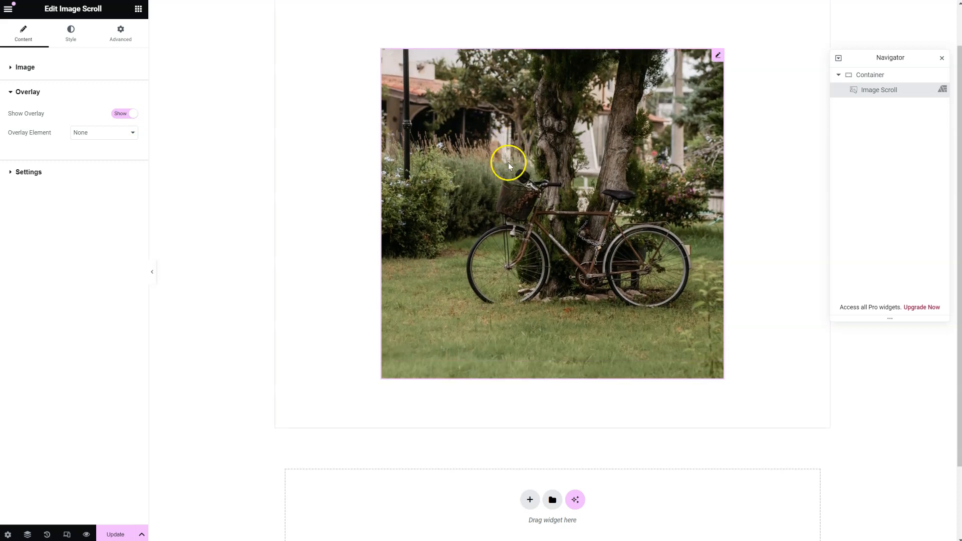
pyautogui.moveTo(465, 158)
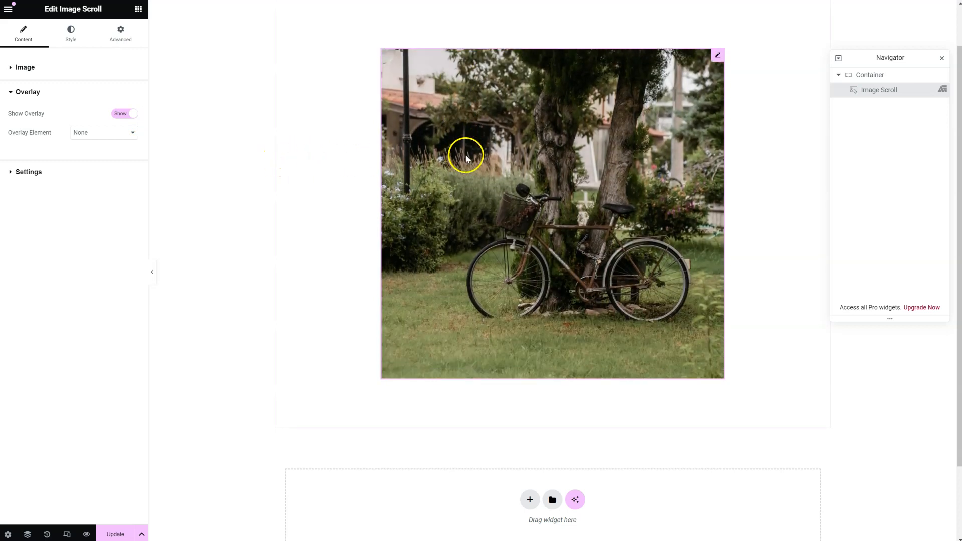
pyautogui.click(103, 132)
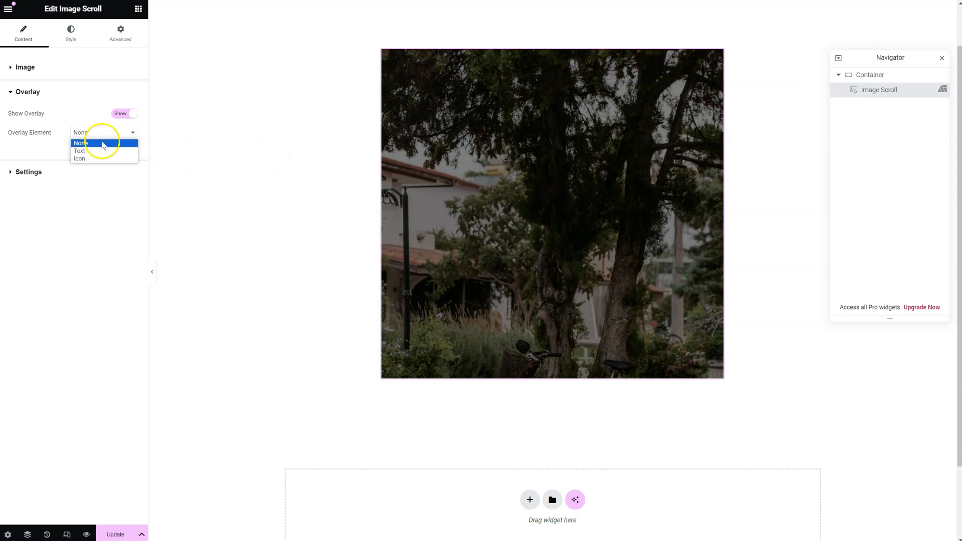
pyautogui.click(80, 150)
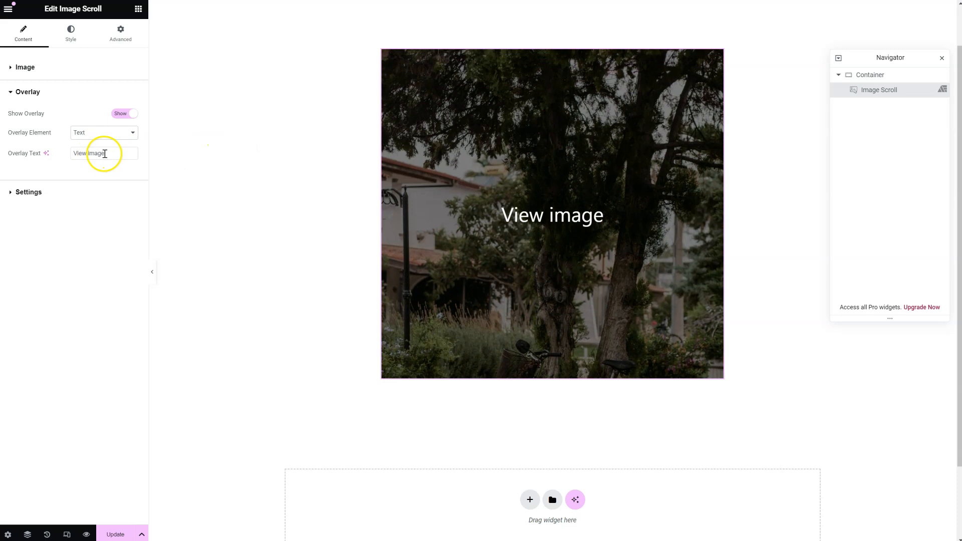
pyautogui.click(103, 132)
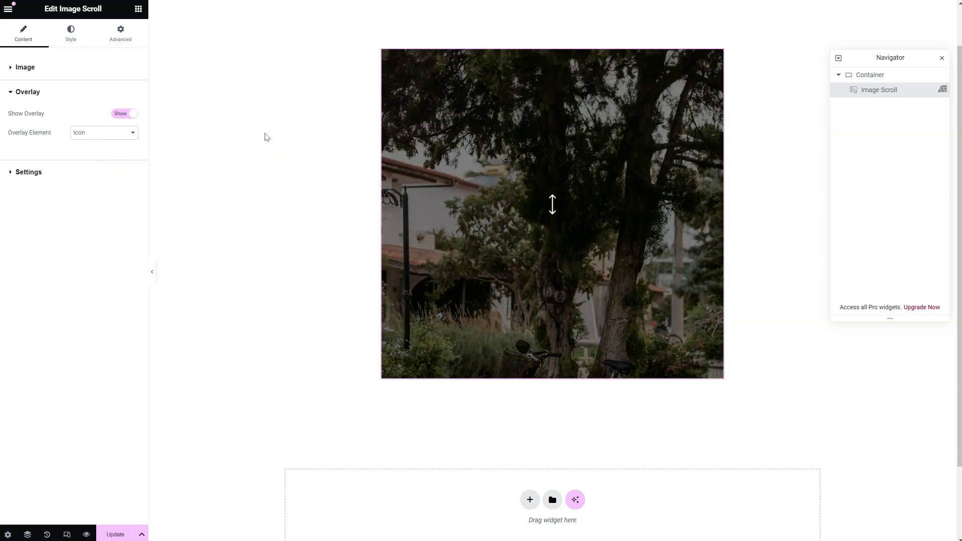
pyautogui.moveTo(227, 139)
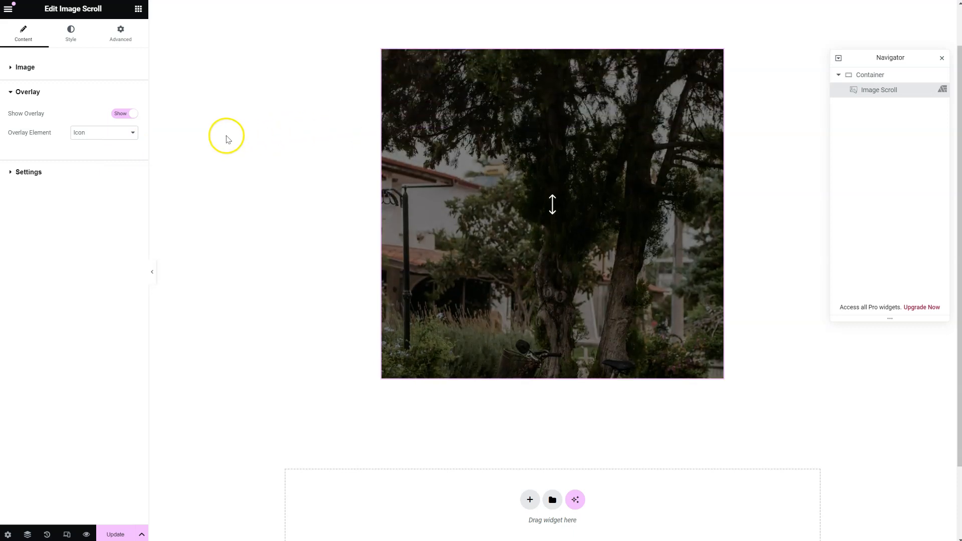
# Set the scroll direction to Right to Left with Hover trigger.
pyautogui.click(28, 172)
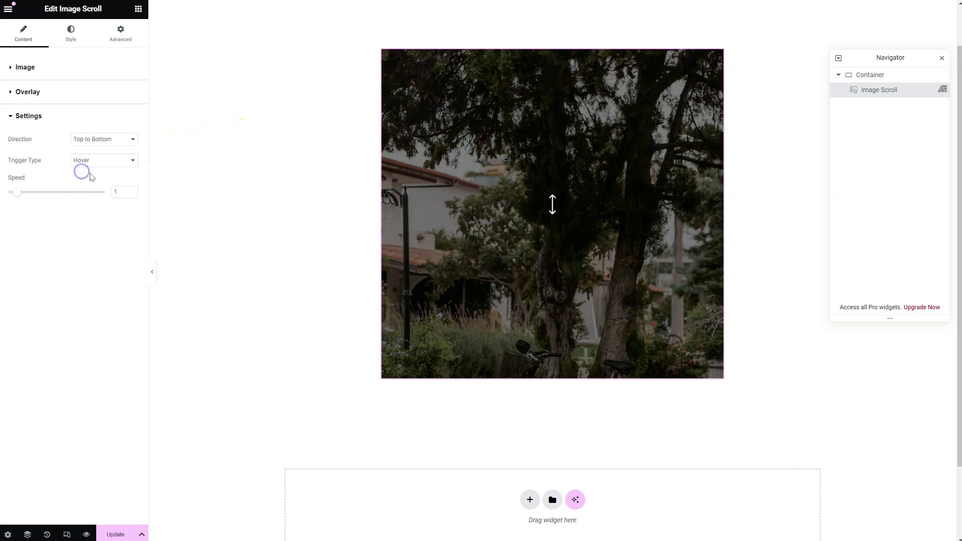
pyautogui.click(103, 139)
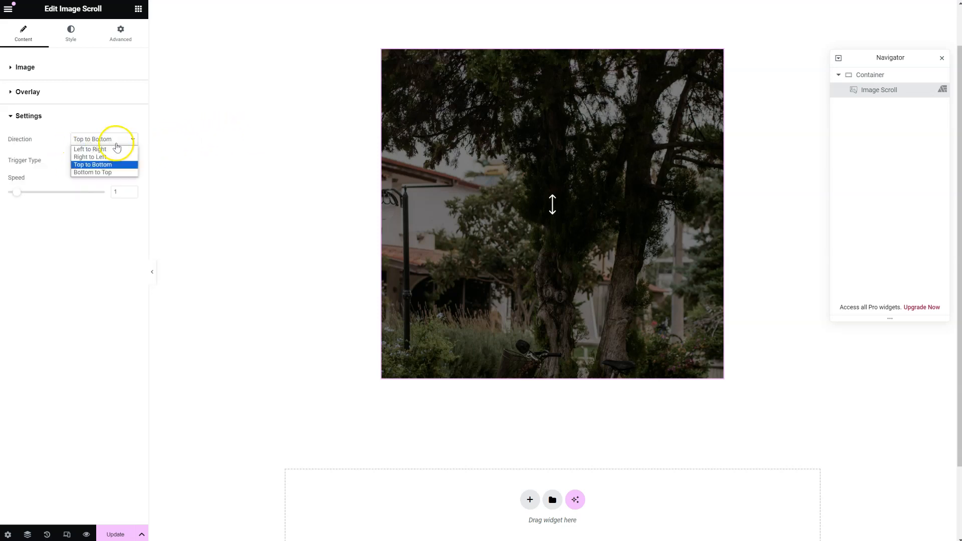
pyautogui.moveTo(90, 156)
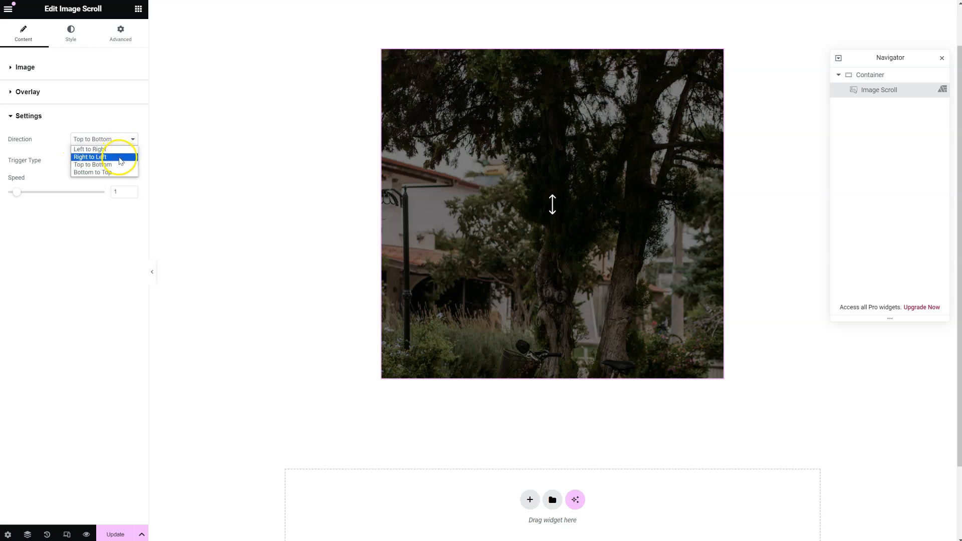
pyautogui.moveTo(104, 172)
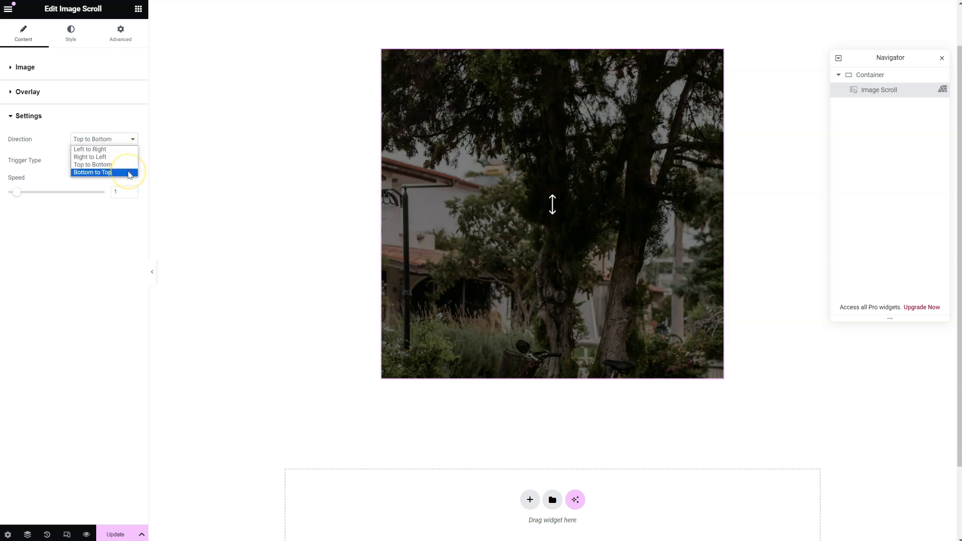
pyautogui.click(89, 156)
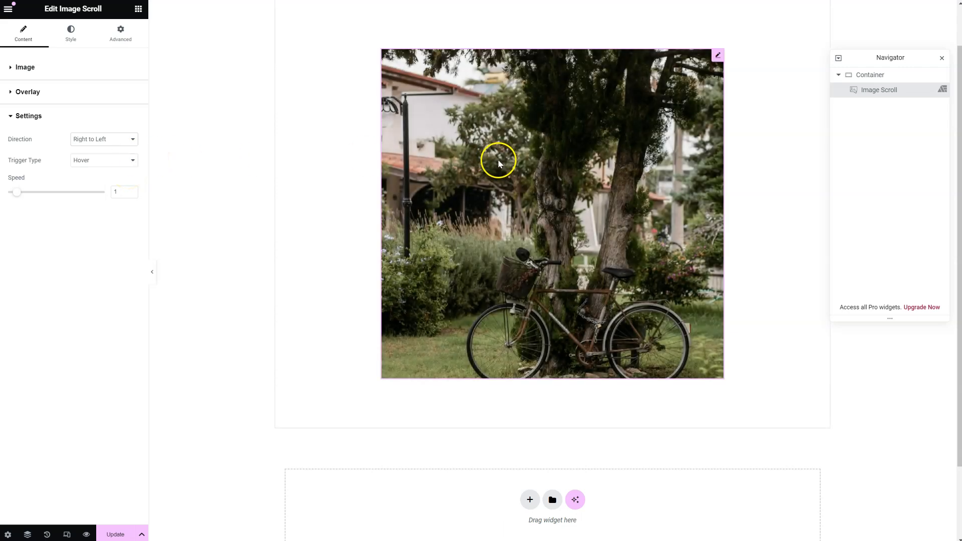
# Swap the image for the snowy mountain photo from the Media Library.
pyautogui.click(24, 67)
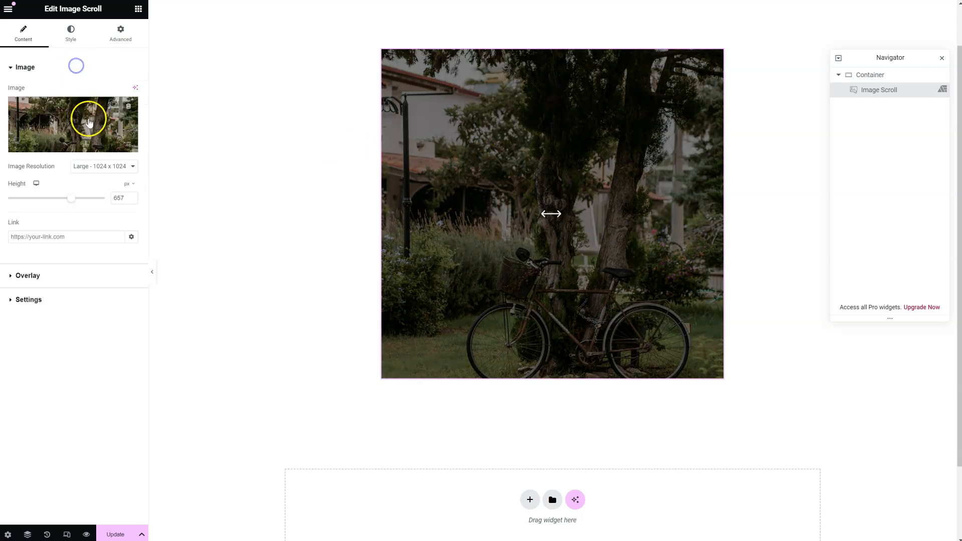
pyautogui.click(72, 123)
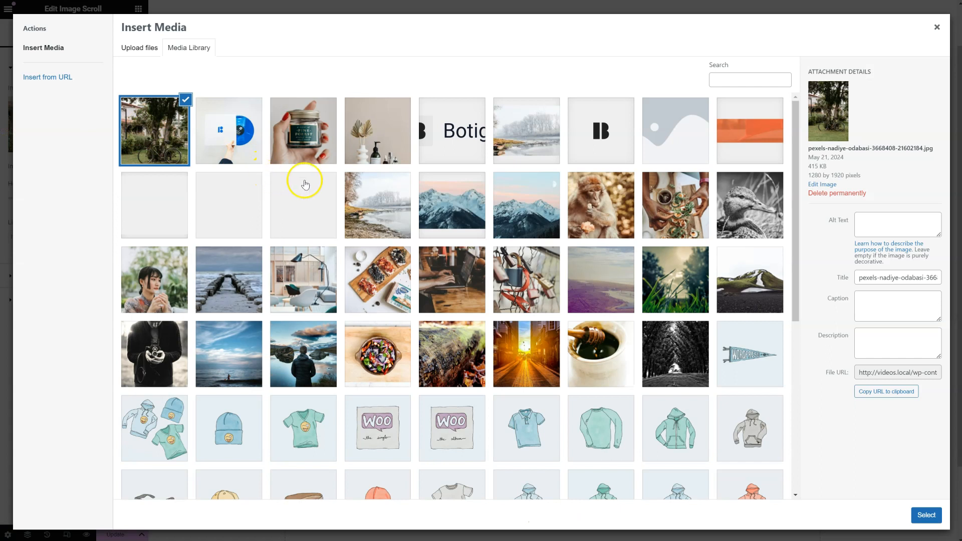
pyautogui.click(526, 205)
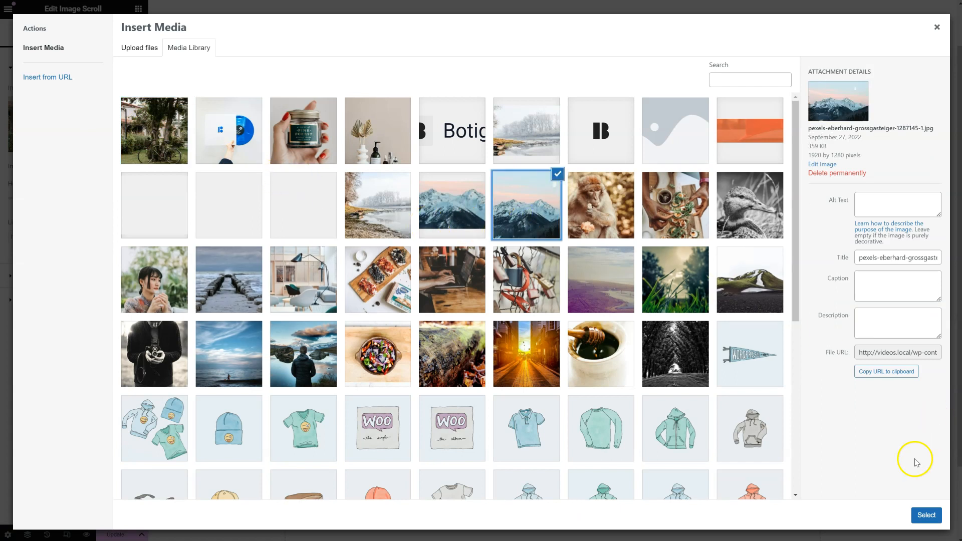
pyautogui.click(926, 515)
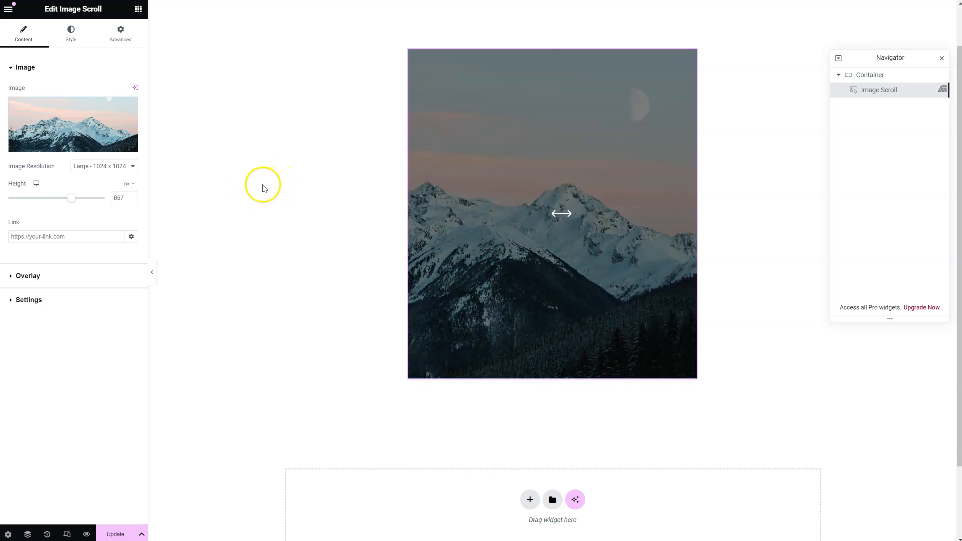
# Set the direction to Left to Right and reopen the Media Library for the bicycle photo.
pyautogui.click(103, 139)
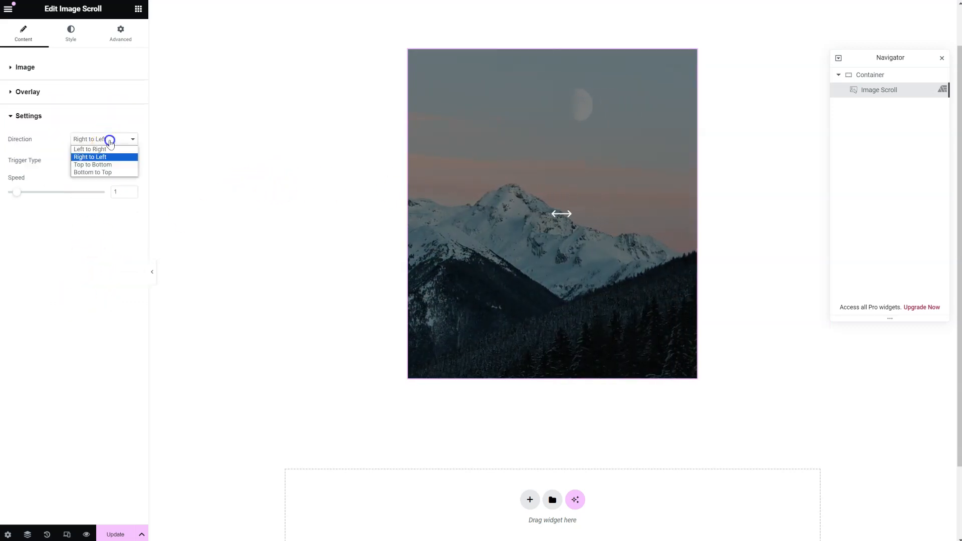
pyautogui.click(90, 149)
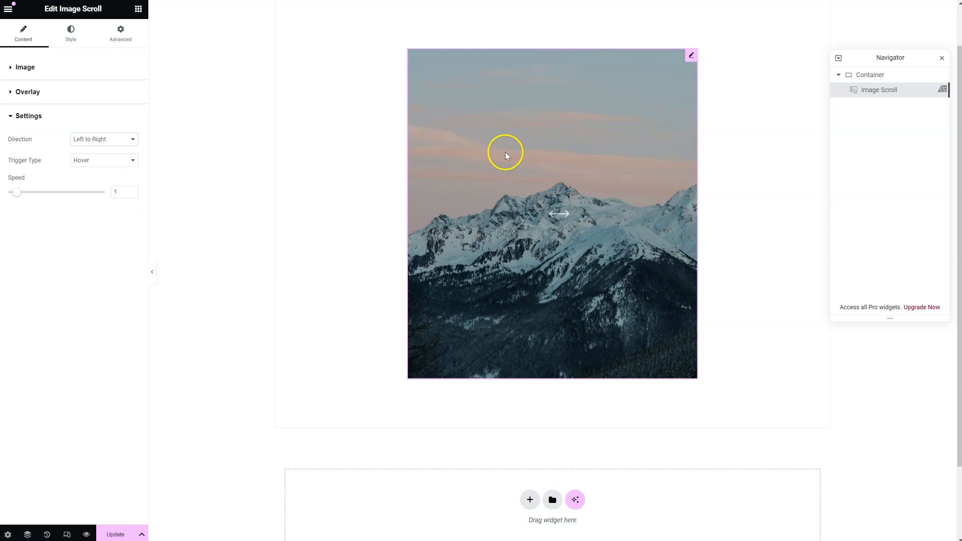
pyautogui.moveTo(349, 155)
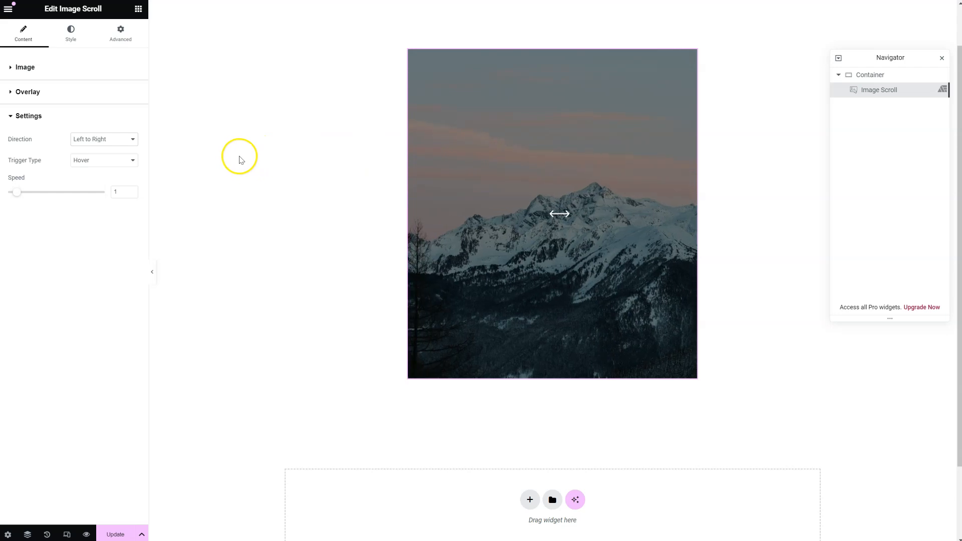
pyautogui.moveTo(112, 161)
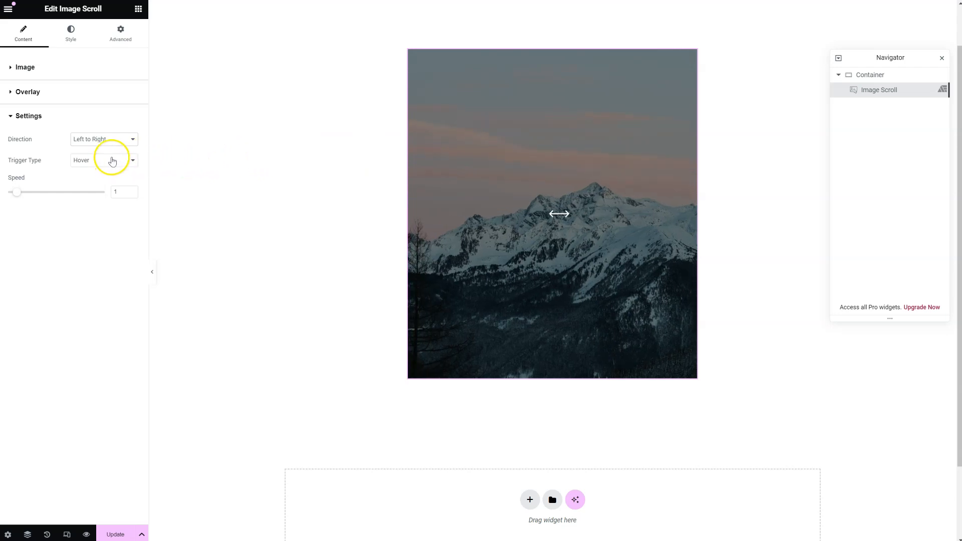
pyautogui.click(103, 139)
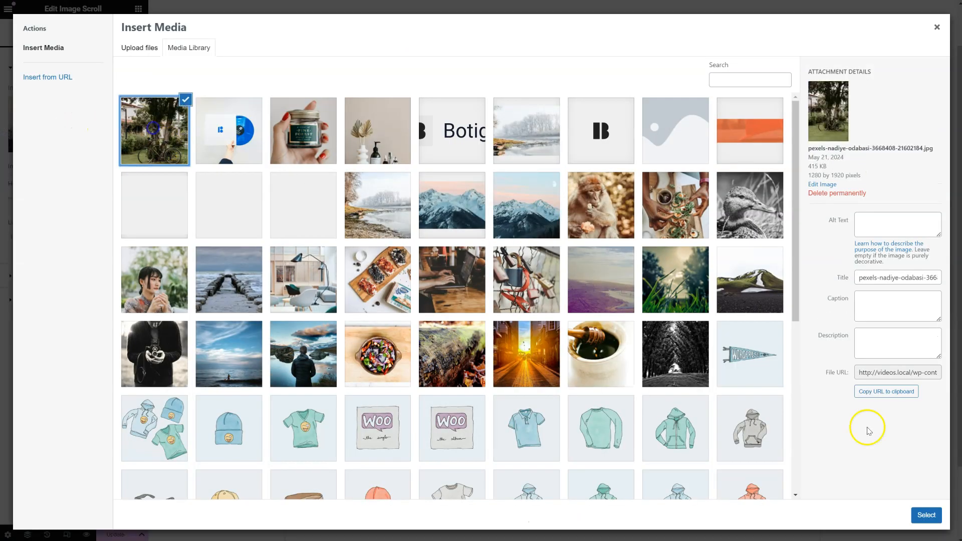
# Confirm the bicycle photo, scroll Top to Bottom, try Mouse scroll trigger and return to Hover.
pyautogui.click(926, 514)
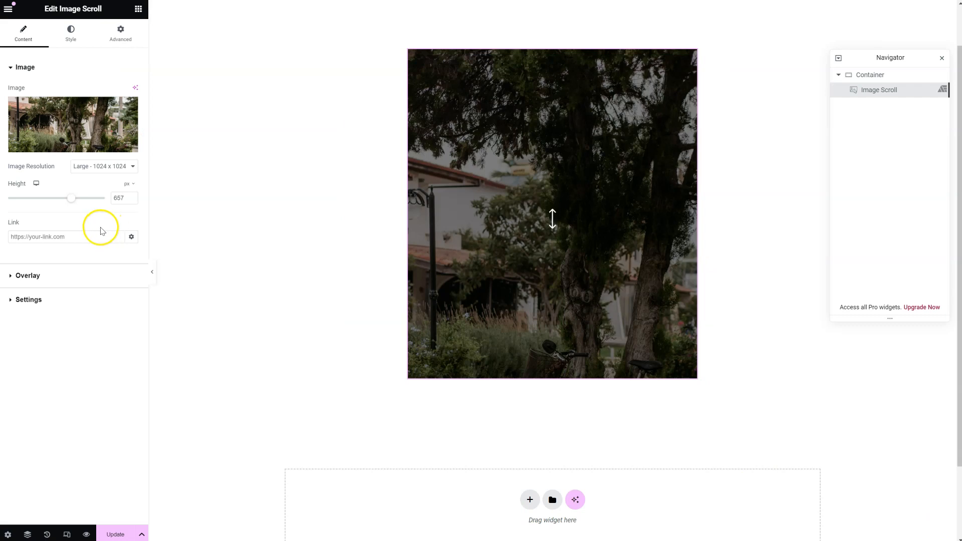
pyautogui.click(28, 299)
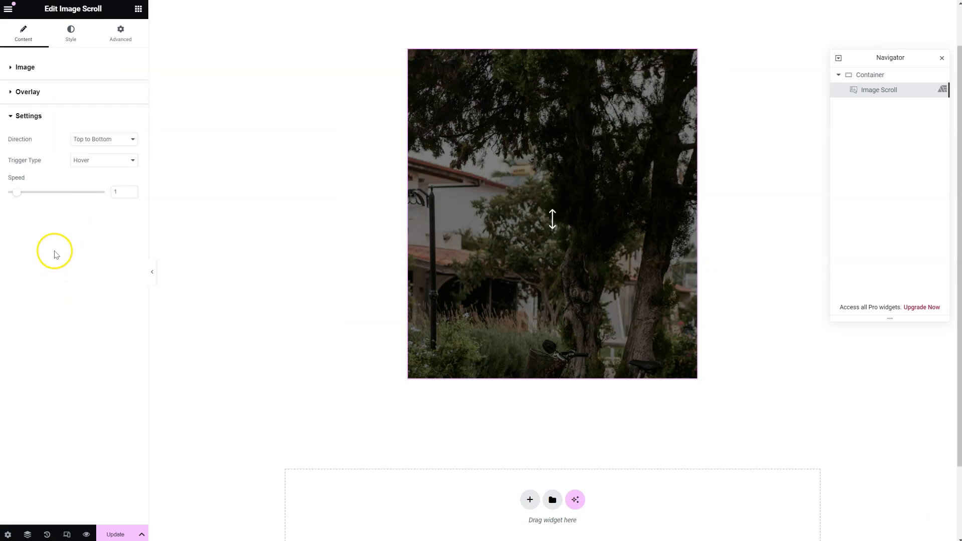
pyautogui.moveTo(60, 164)
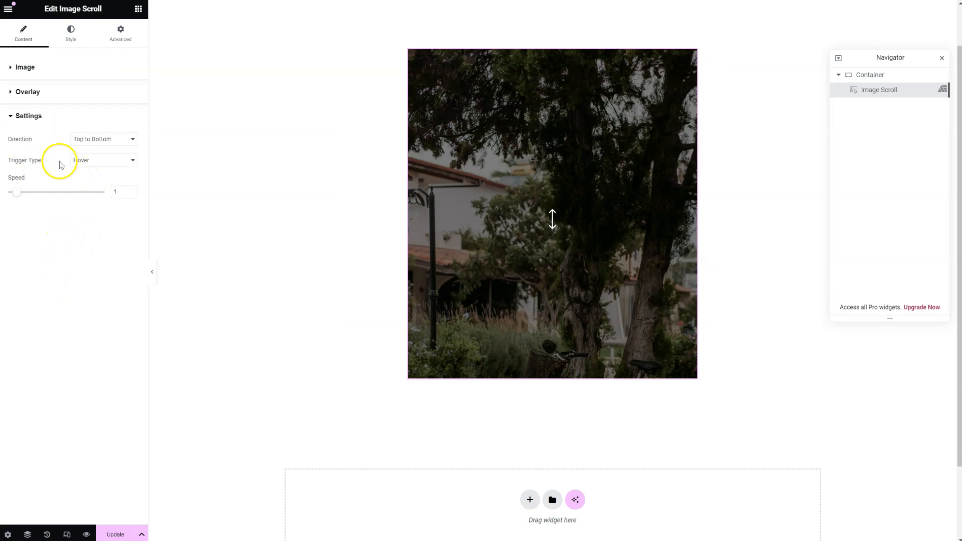
pyautogui.click(103, 160)
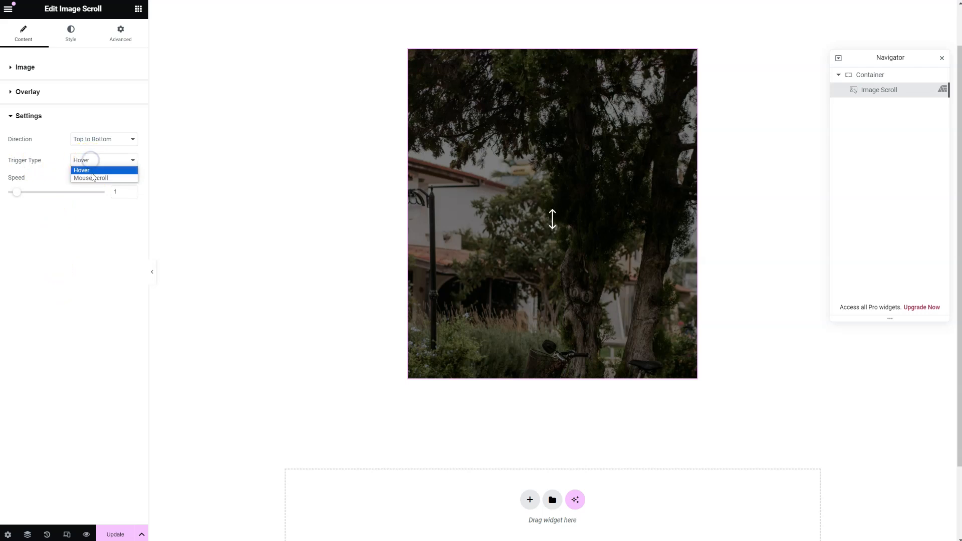
pyautogui.click(90, 178)
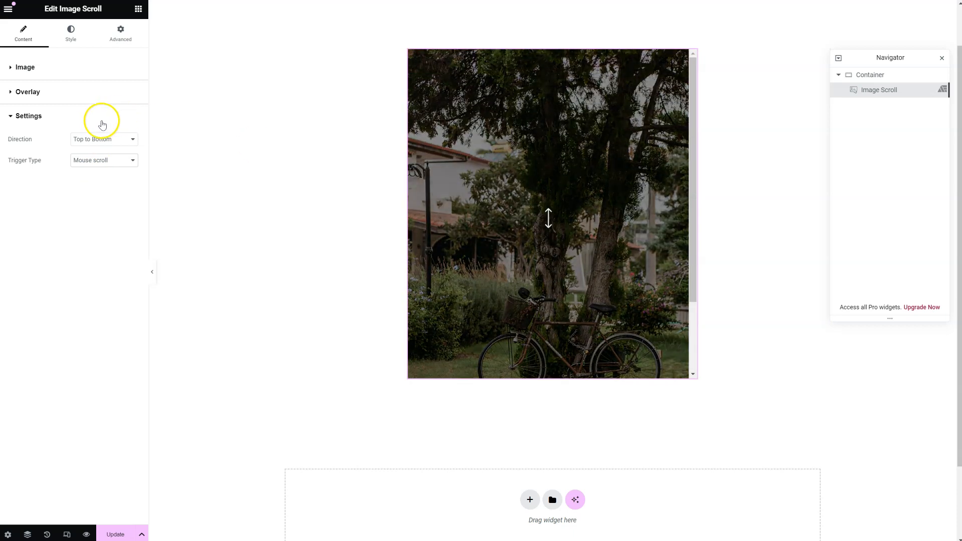
pyautogui.click(103, 160)
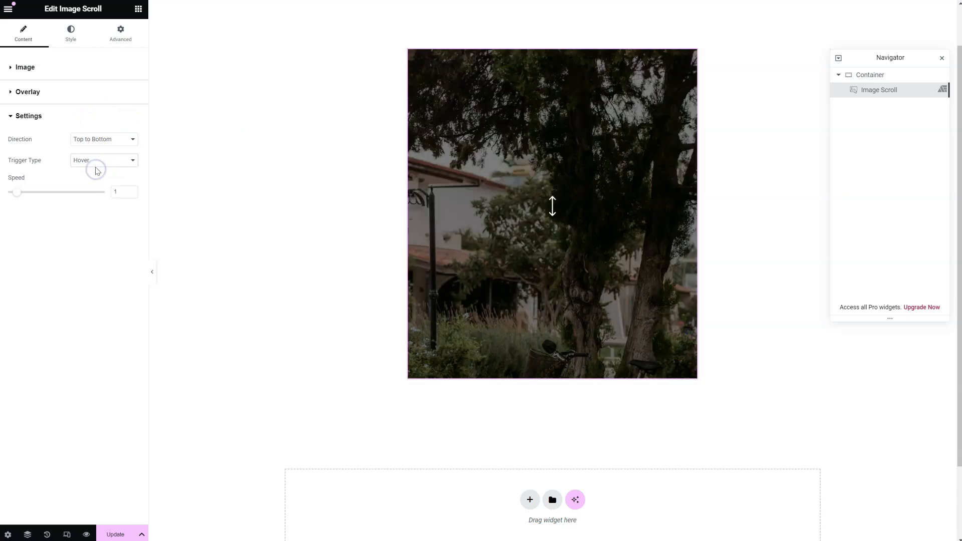
# Raise the scroll speed to 3.
pyautogui.moveTo(17, 192); pyautogui.dragTo(26, 192)
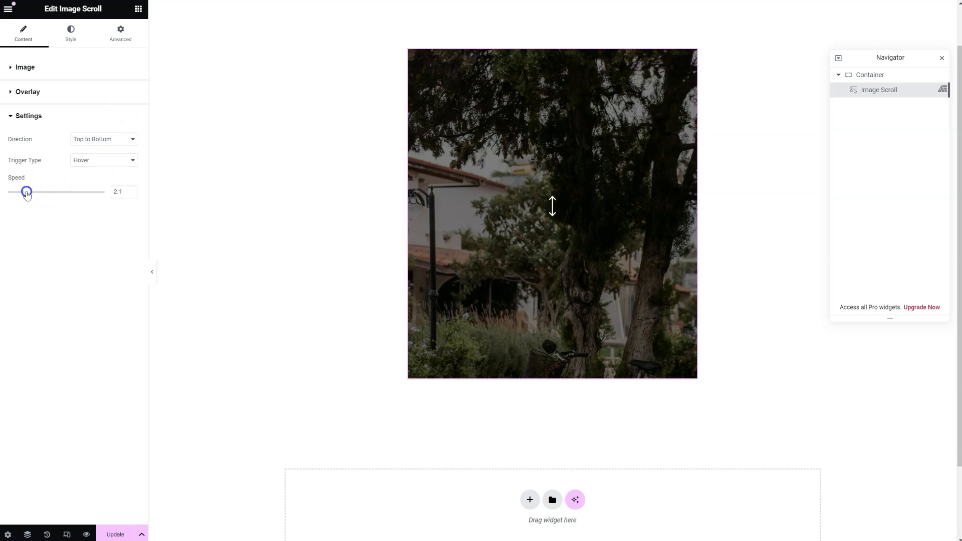
pyautogui.moveTo(26, 191); pyautogui.dragTo(34, 190)
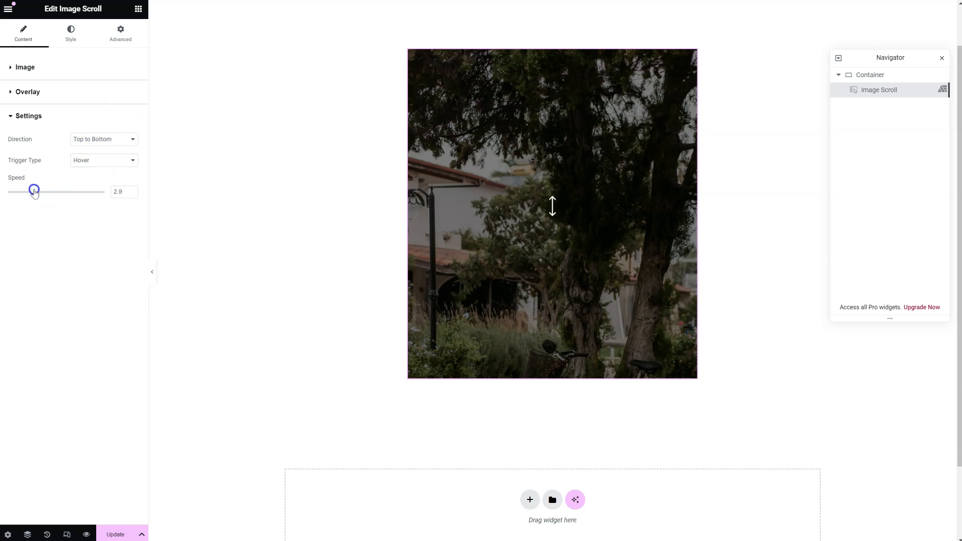
pyautogui.moveTo(33, 191); pyautogui.dragTo(36, 191)
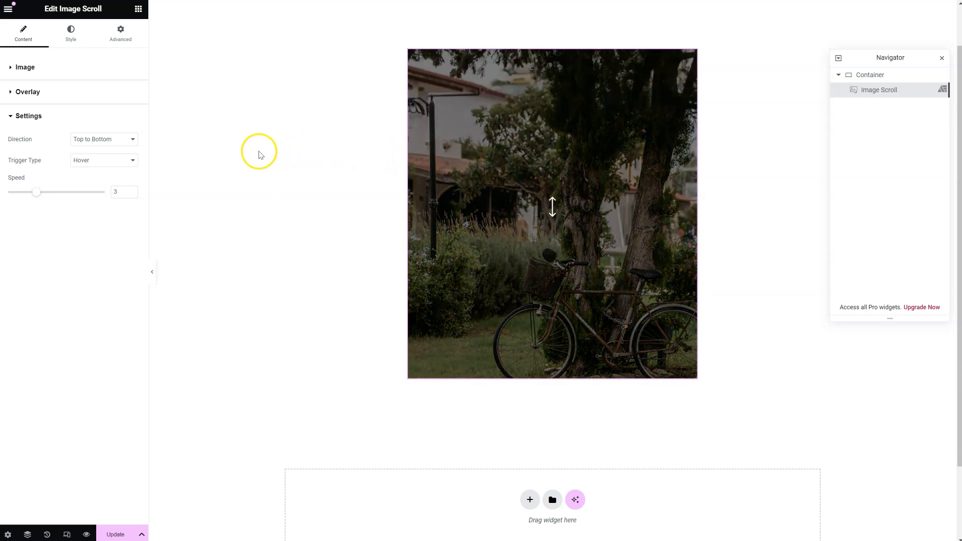
pyautogui.click(70, 33)
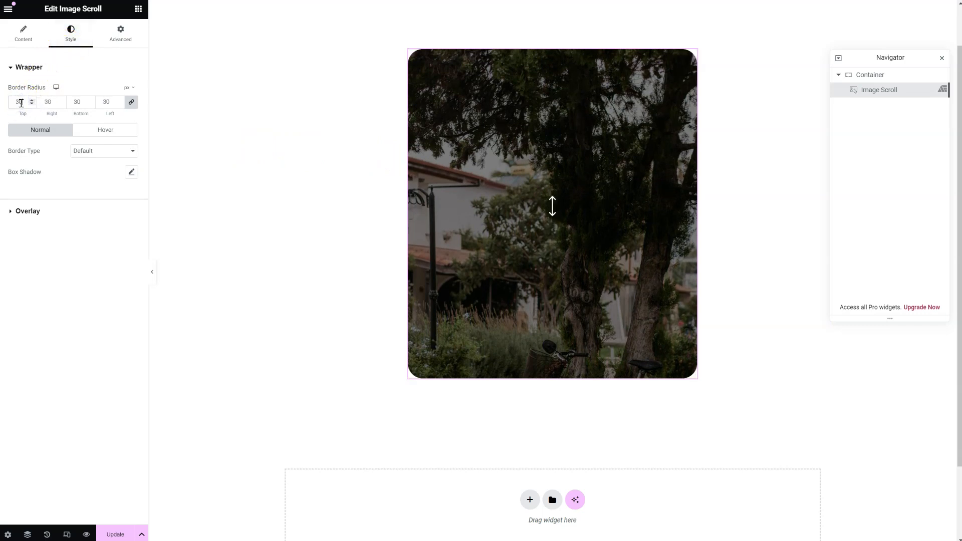
pyautogui.moveTo(90, 156)
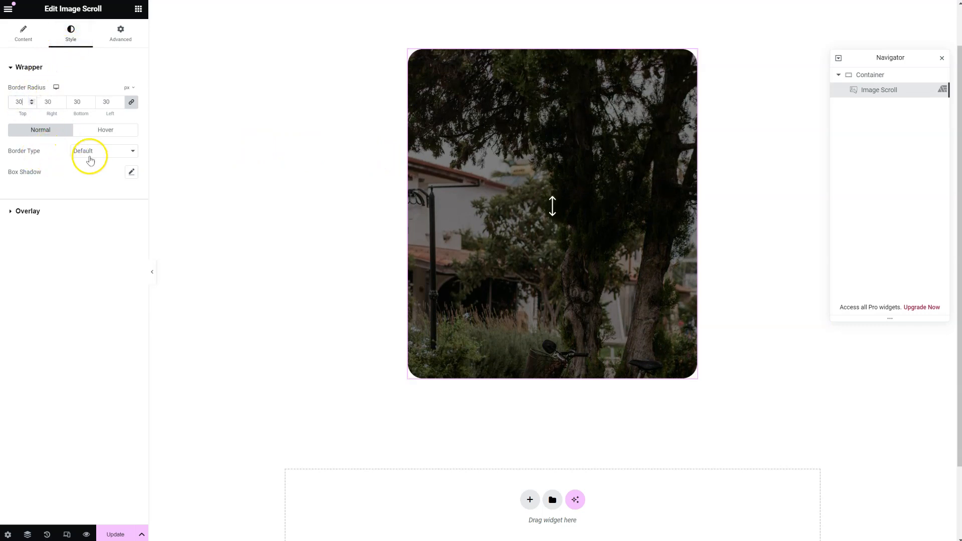
# Give the wrapper a solid 3 px red border with radius 30.
pyautogui.click(103, 151)
pyautogui.write('3')
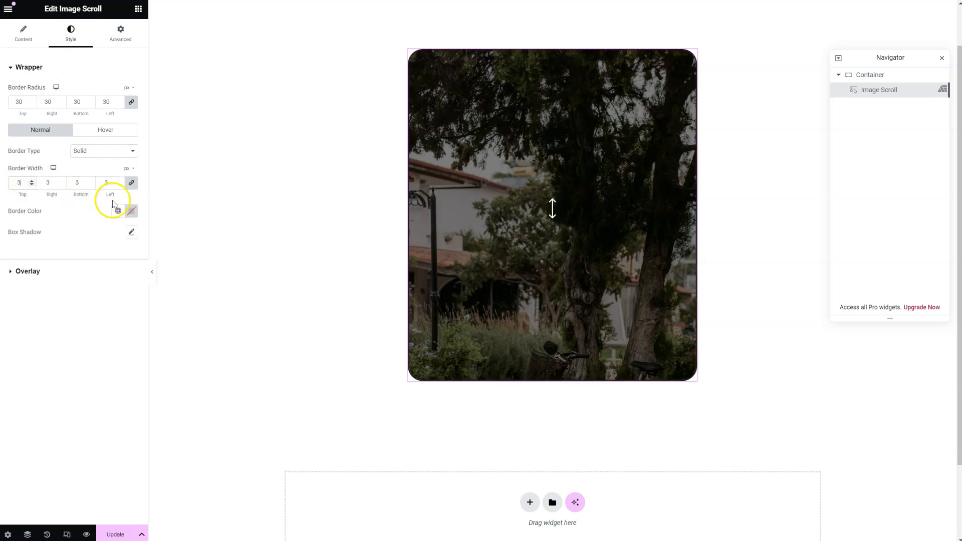
pyautogui.click(131, 211)
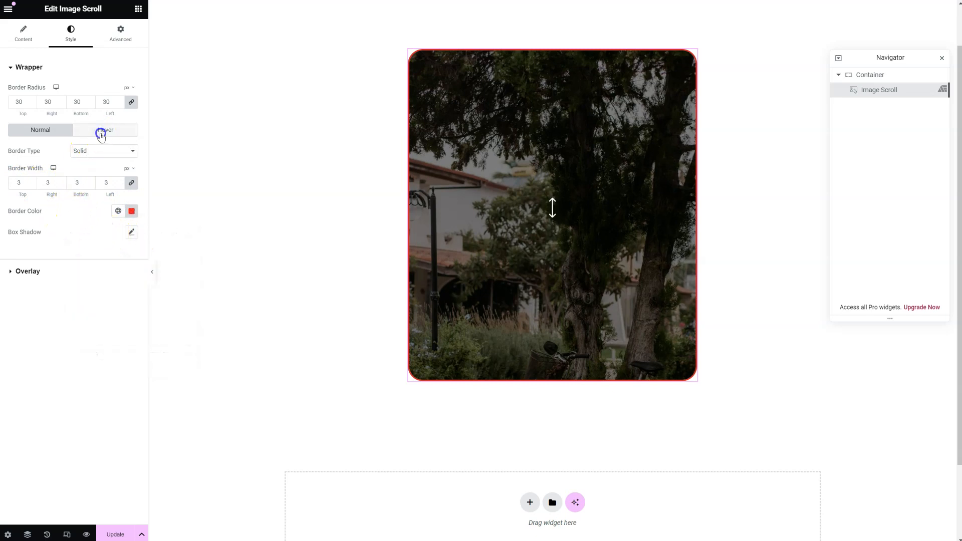
# Give the wrapper a hover box shadow with blur 28 and a chosen colour.
pyautogui.click(105, 129)
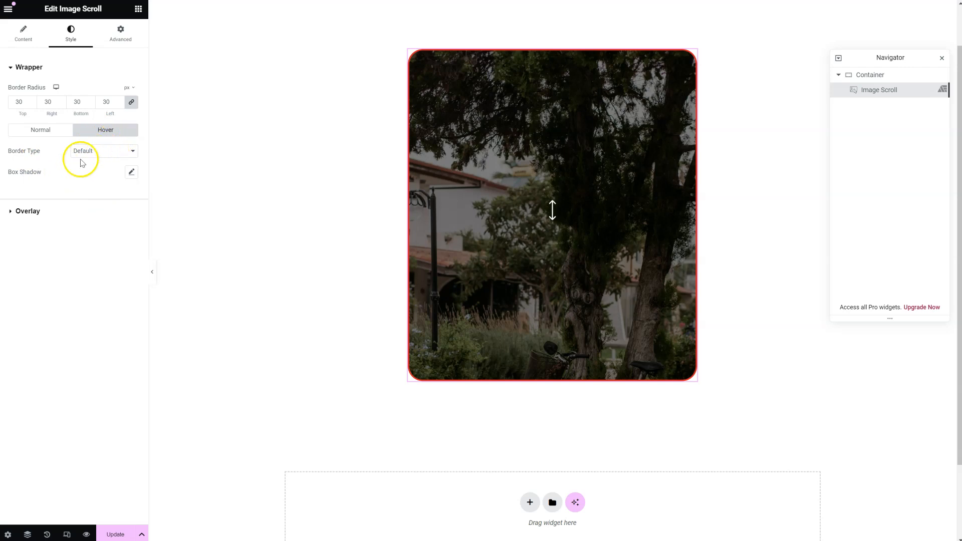
pyautogui.click(131, 172)
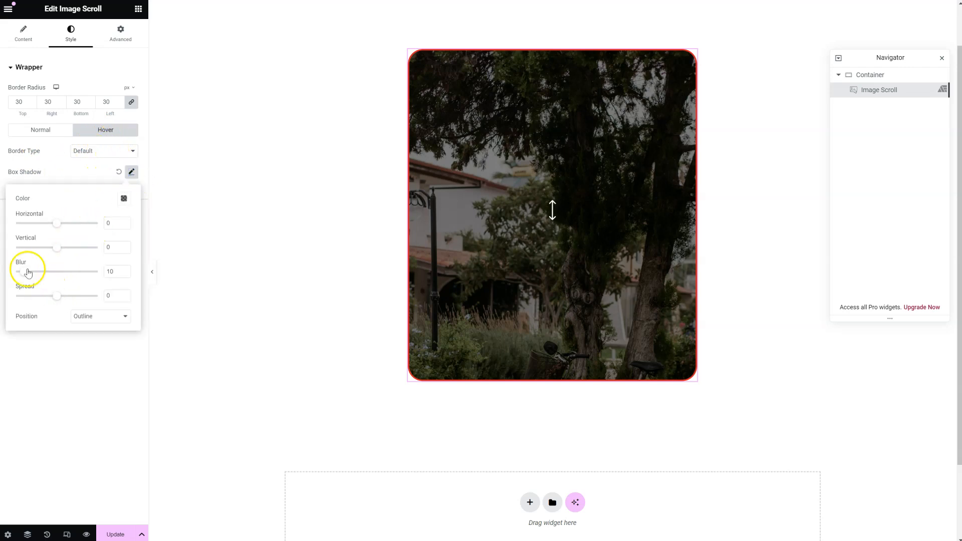
pyautogui.click(123, 199)
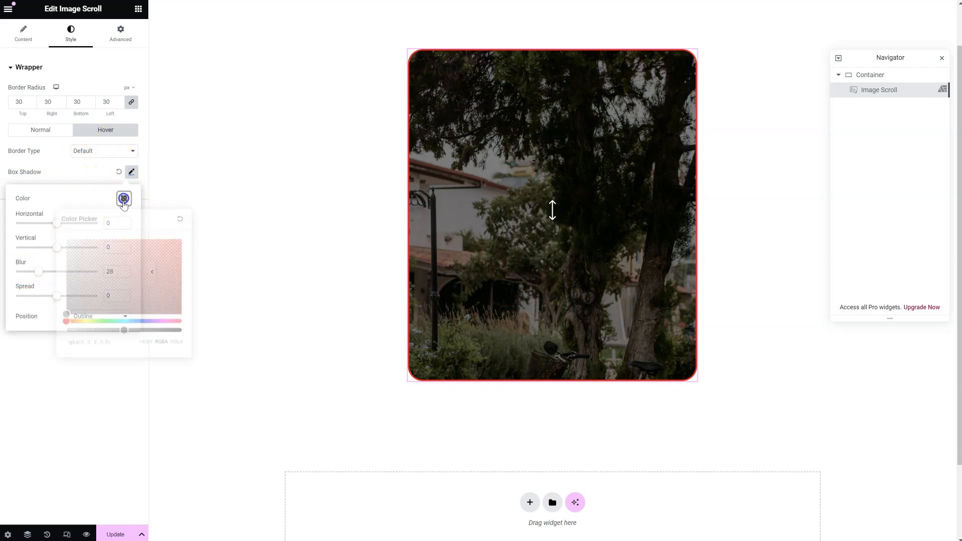
pyautogui.click(124, 198)
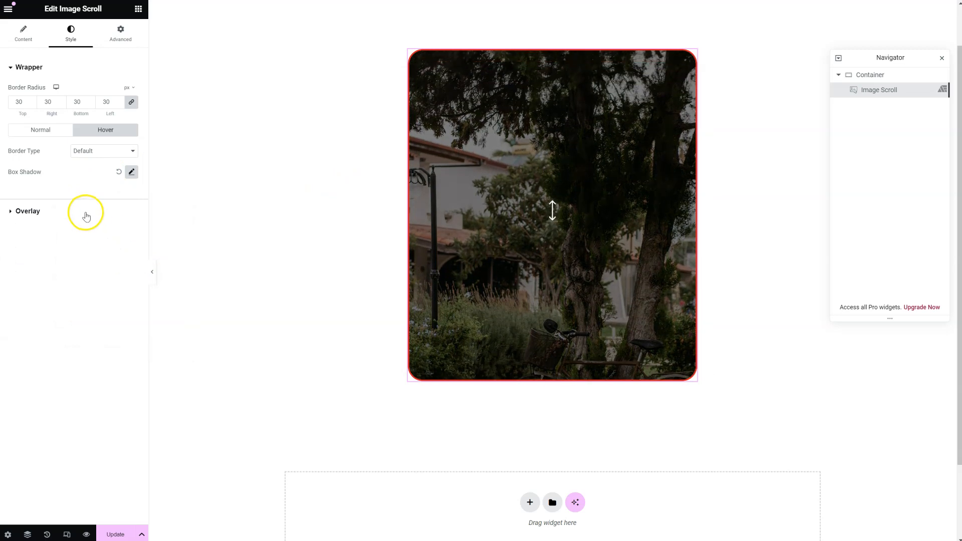
# Lighten the overlay to a bluish tint and set the scroll icon colour to #D61818.
pyautogui.click(28, 211)
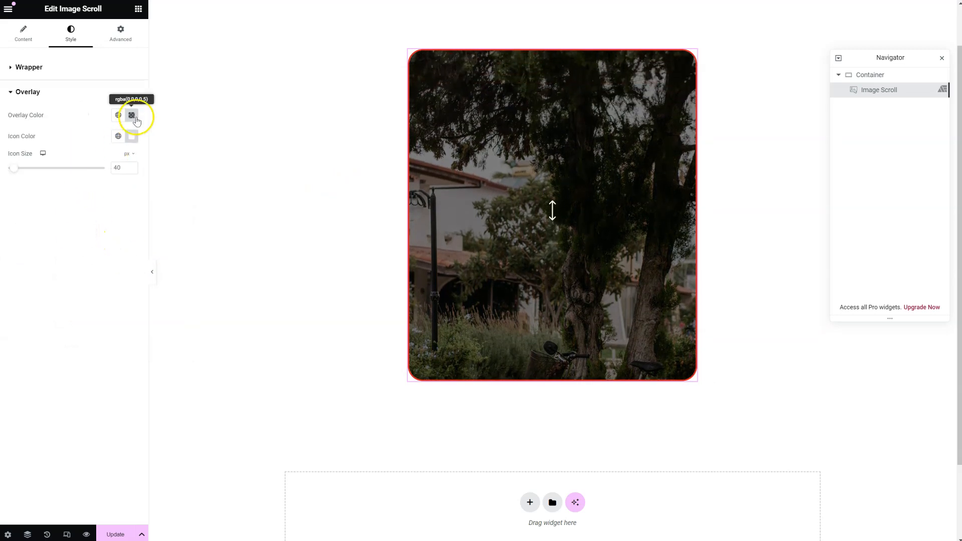
pyautogui.click(130, 115)
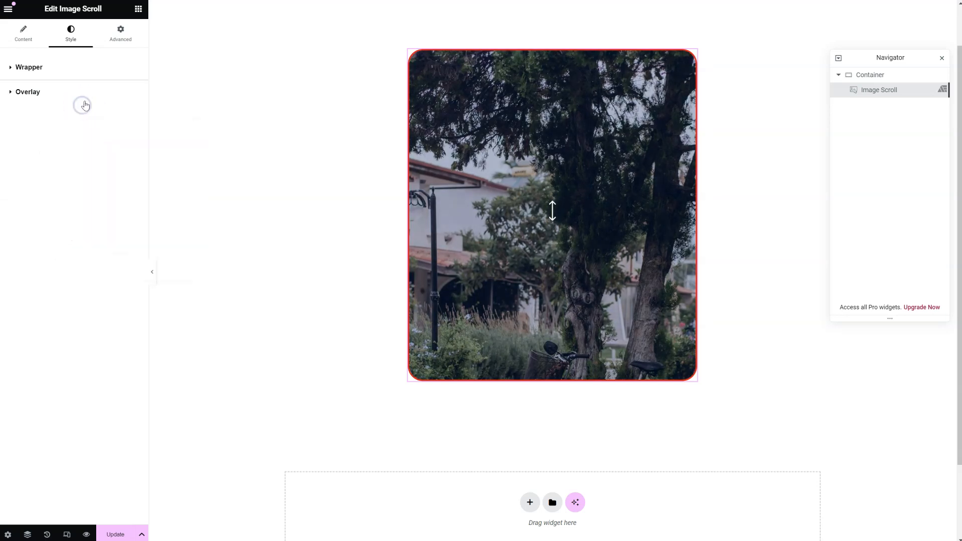
pyautogui.click(27, 91)
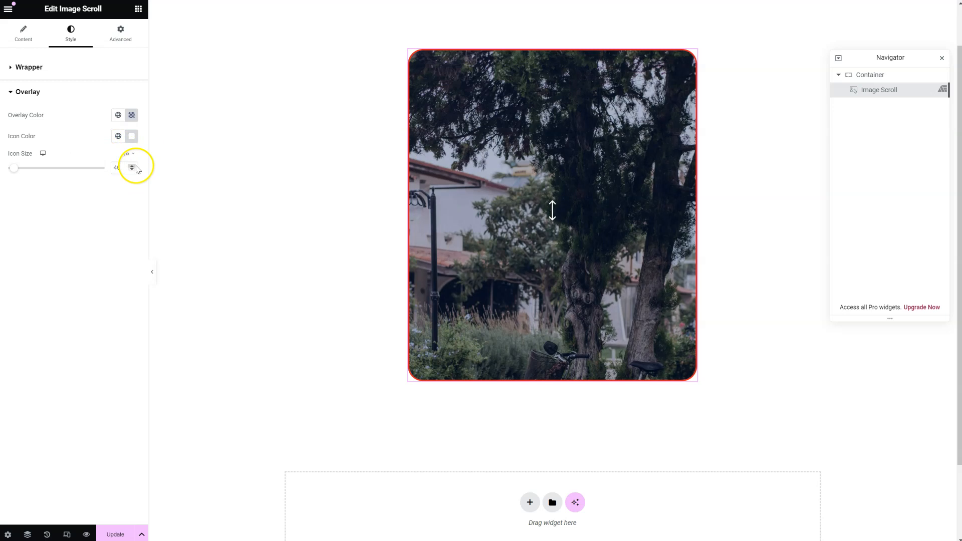
pyautogui.click(131, 136)
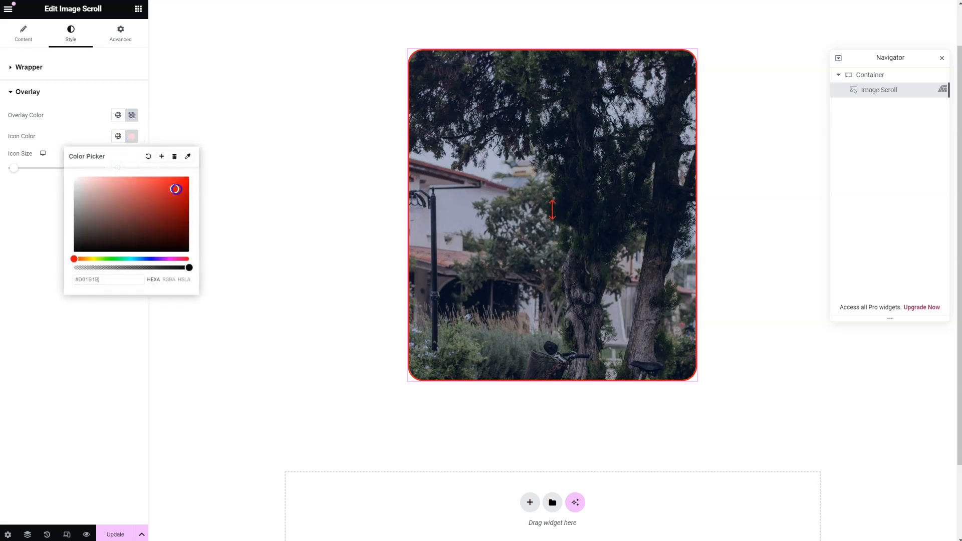